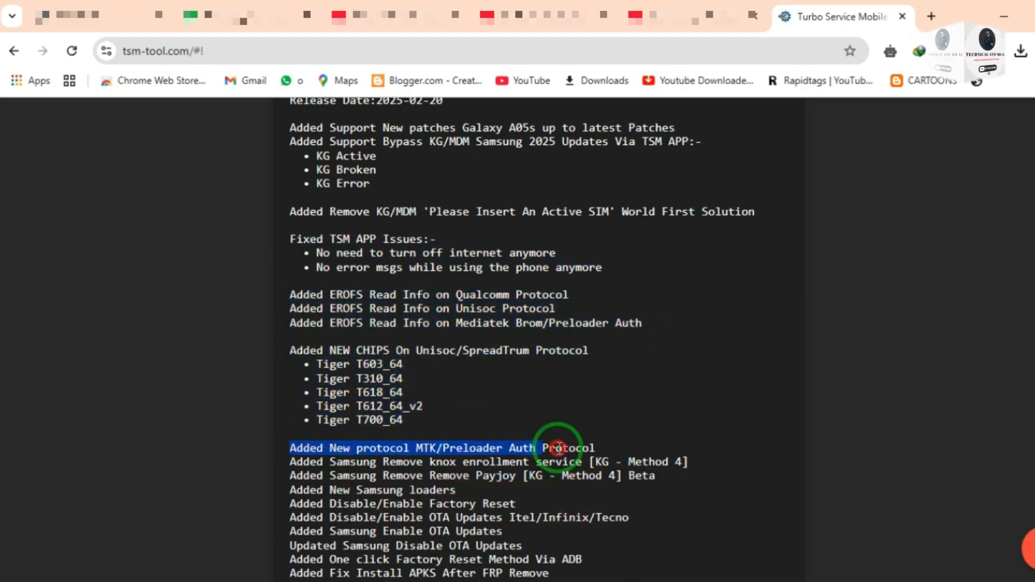
# Scroll through the tsm-tool.com changelog toward the TSM_SetupV1.1.7.exe download link.
pyautogui.scroll(-3)
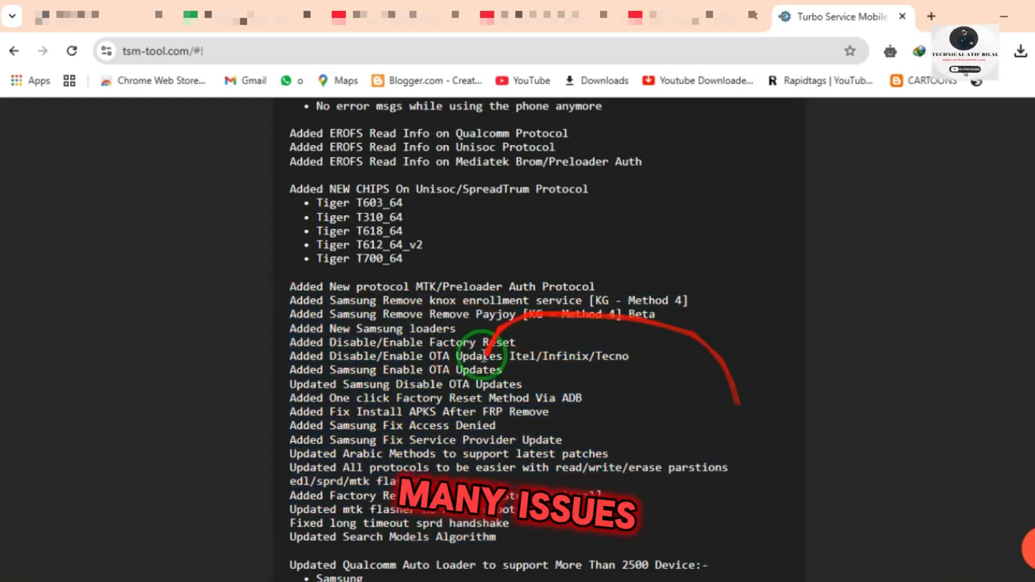
pyautogui.scroll(-3)
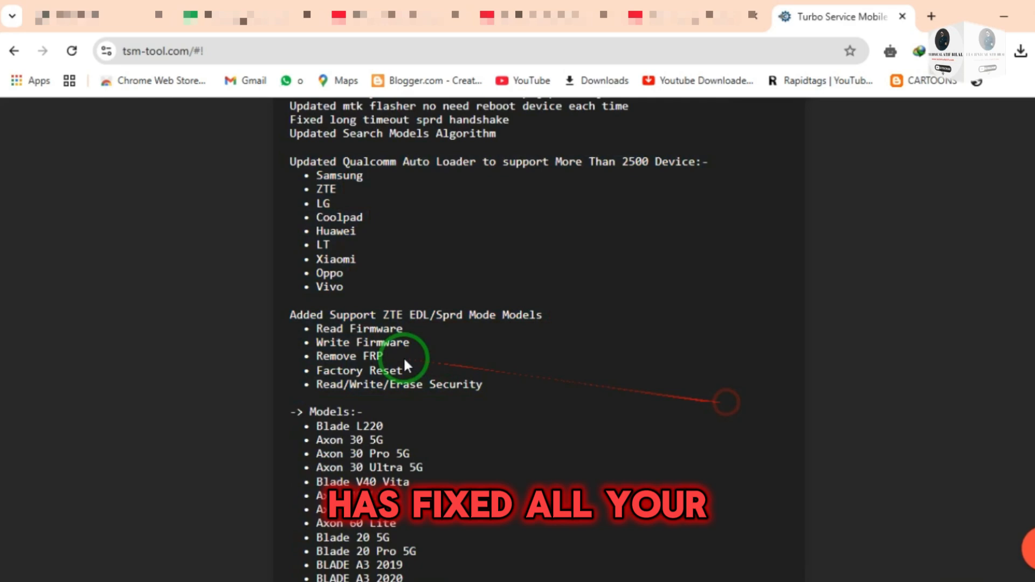
pyautogui.scroll(-3)
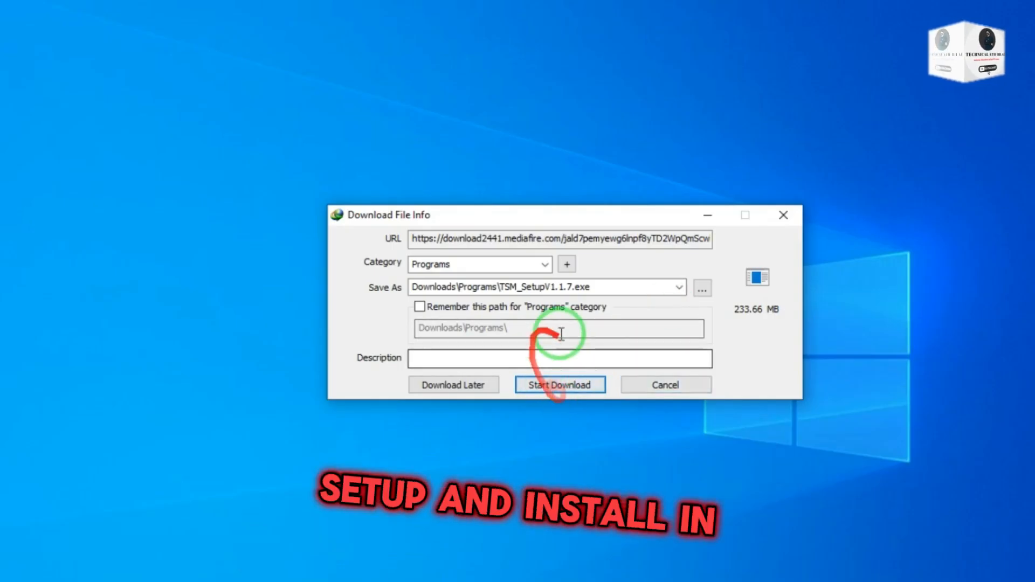
# Download TSM_SetupV1.1.7.exe with IDM, install it to Program Files and run the tool.
pyautogui.click(559, 383)
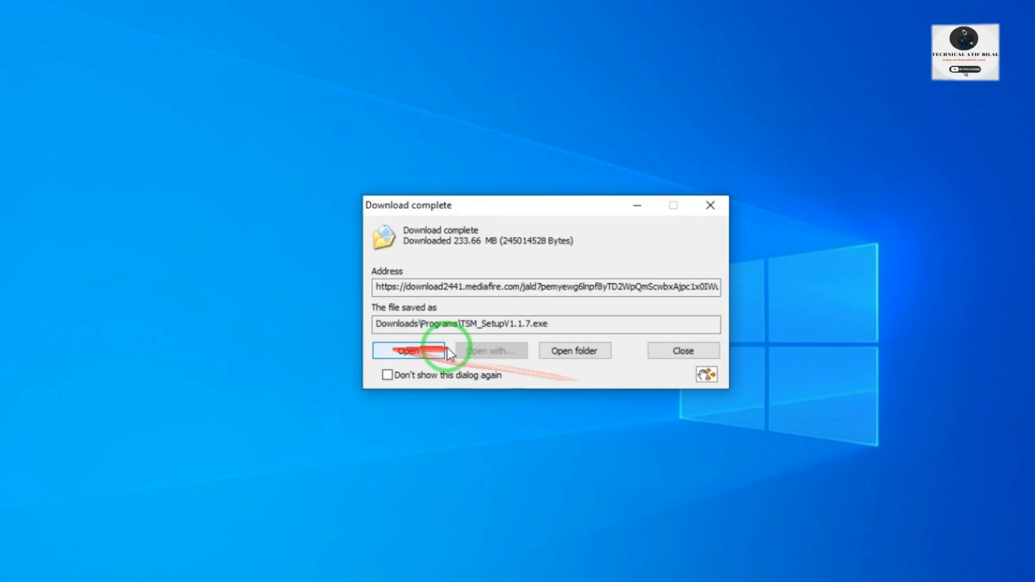
pyautogui.click(409, 350)
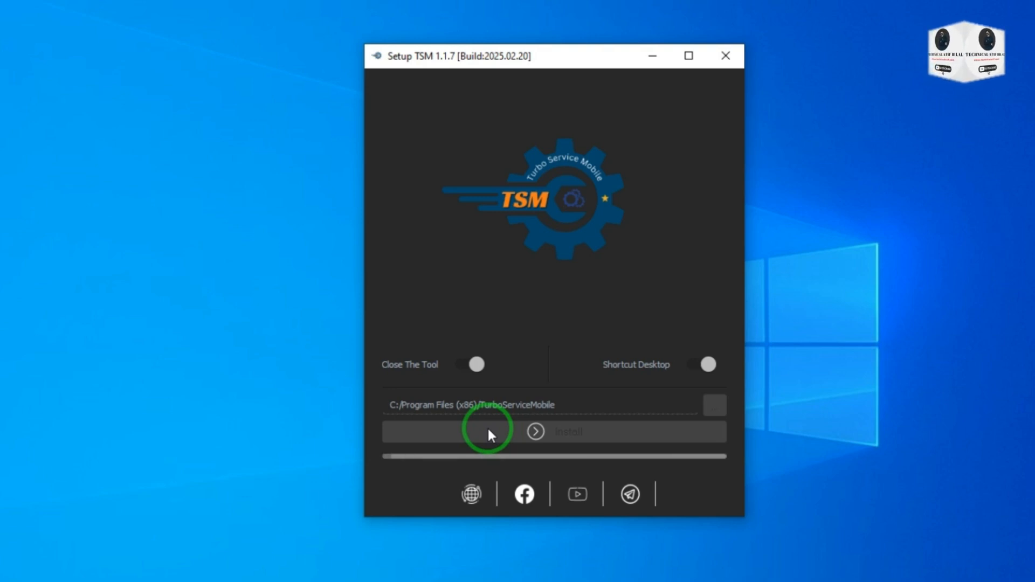
pyautogui.click(554, 431)
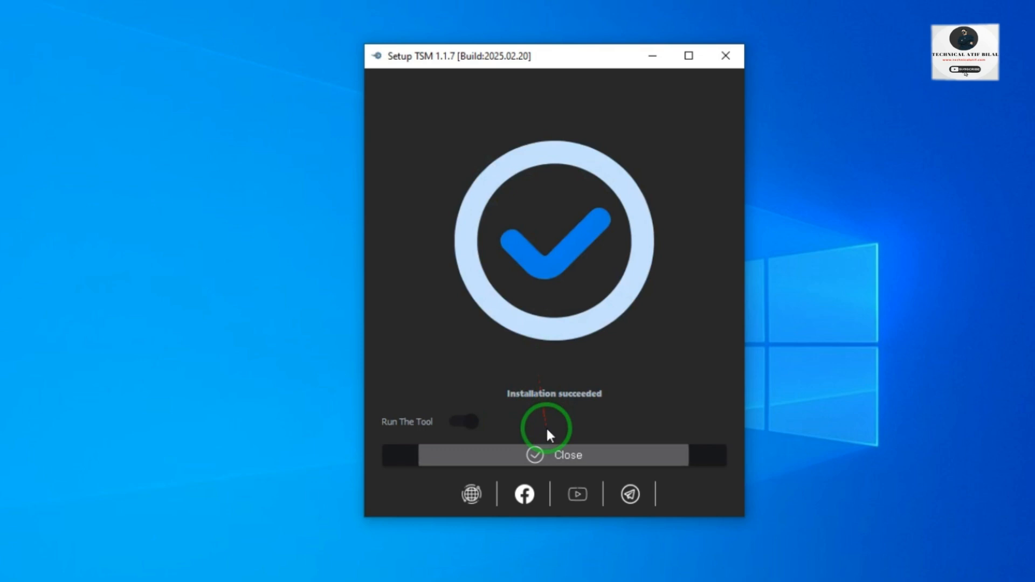
pyautogui.click(554, 455)
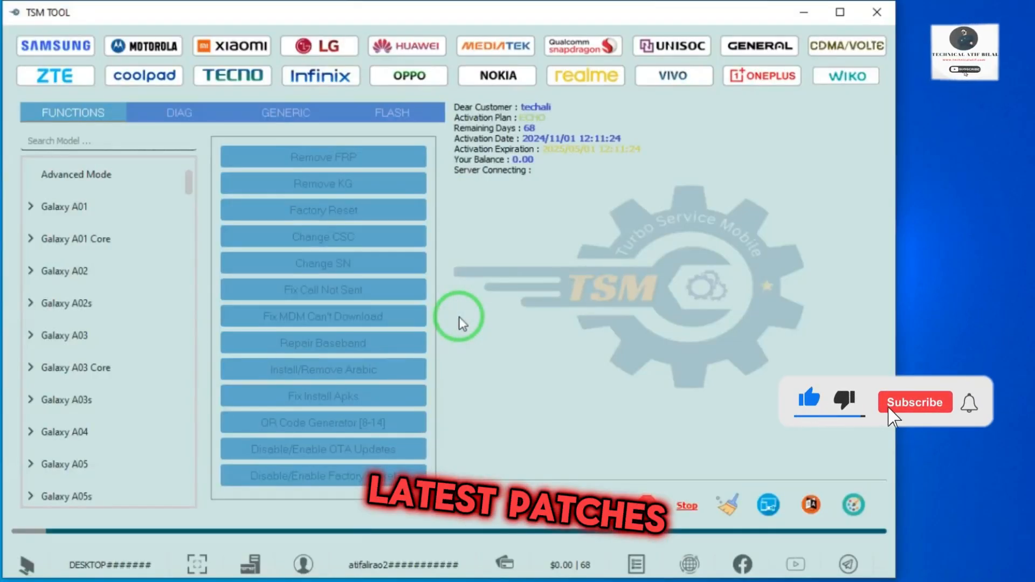
# Show the ChangesLog 1.1.7 window listing new protocols and Samsung features.
pyautogui.click(915, 403)
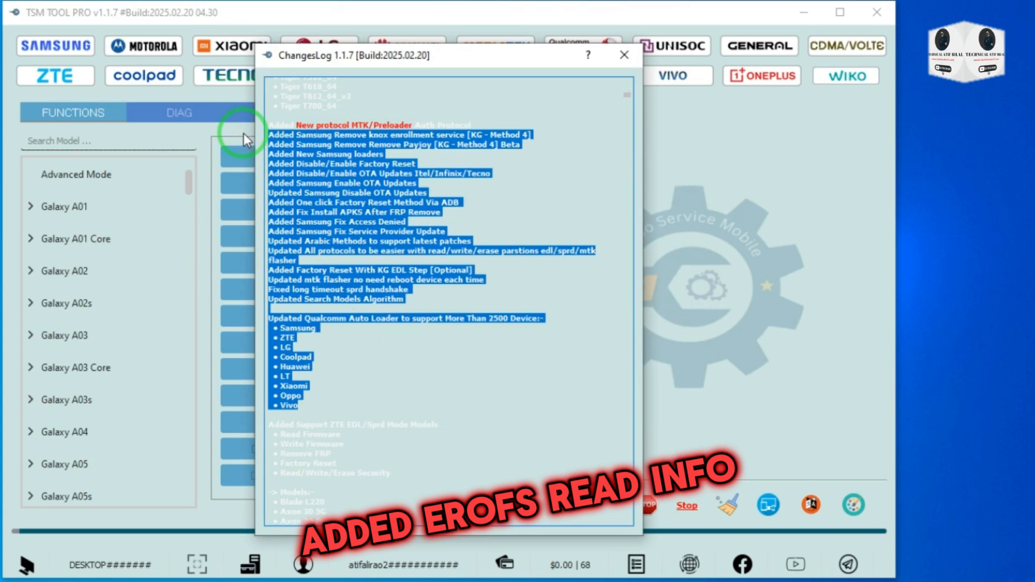
pyautogui.moveTo(621, 55)
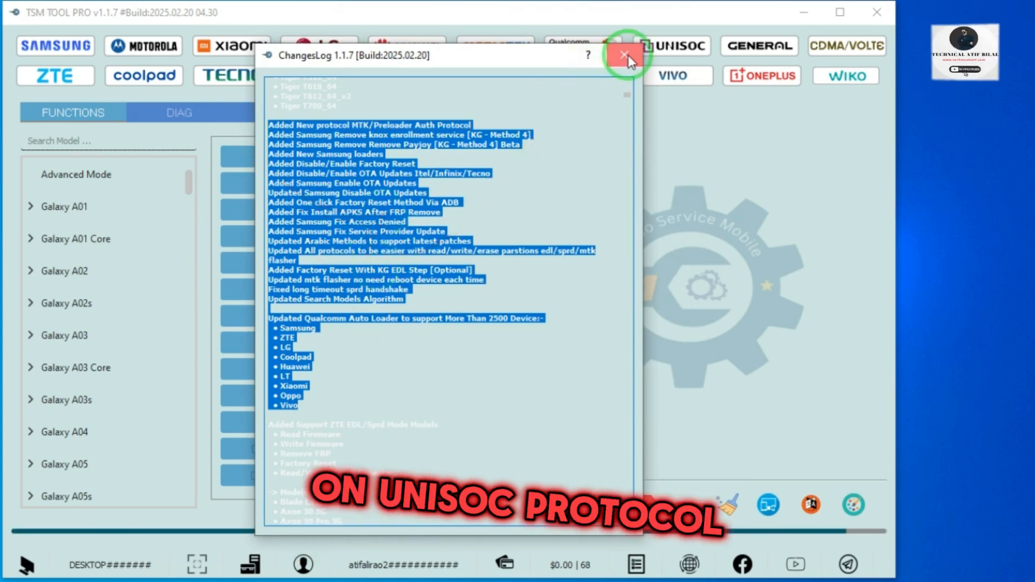
# Close the changelog, generate a TSM APP QR code, then switch to the UNISOC brand section.
pyautogui.click(626, 55)
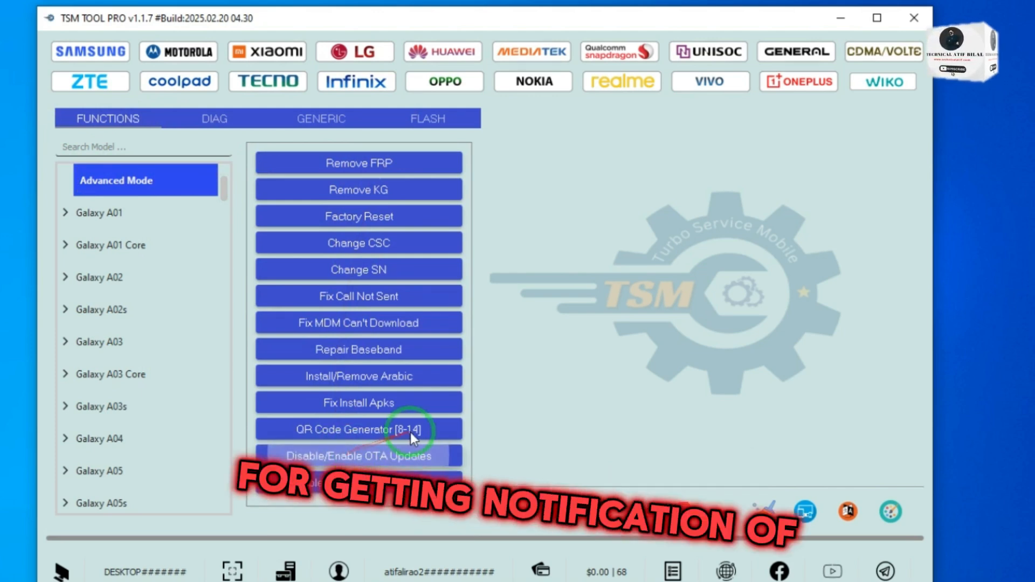
pyautogui.click(358, 429)
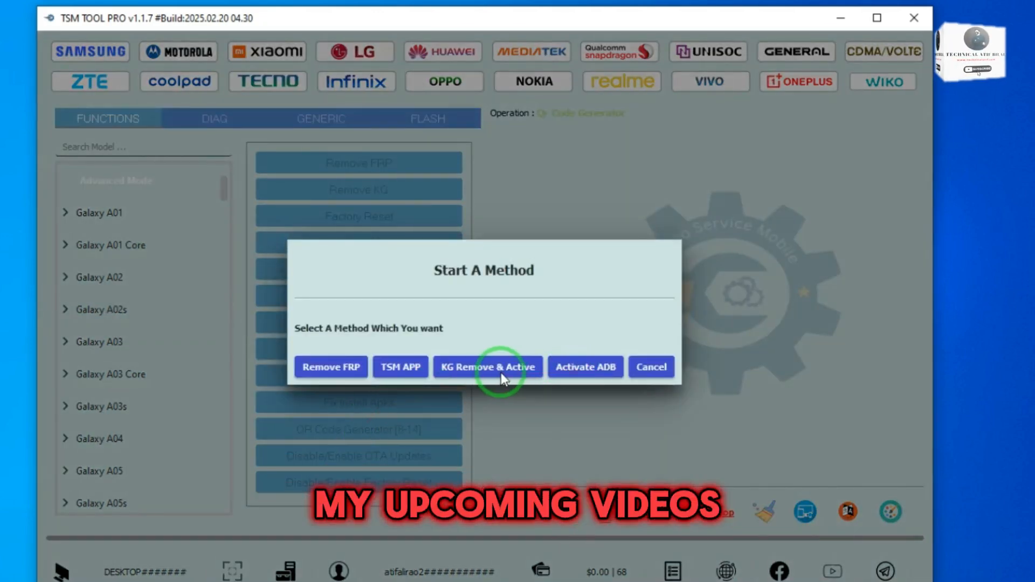
pyautogui.click(399, 366)
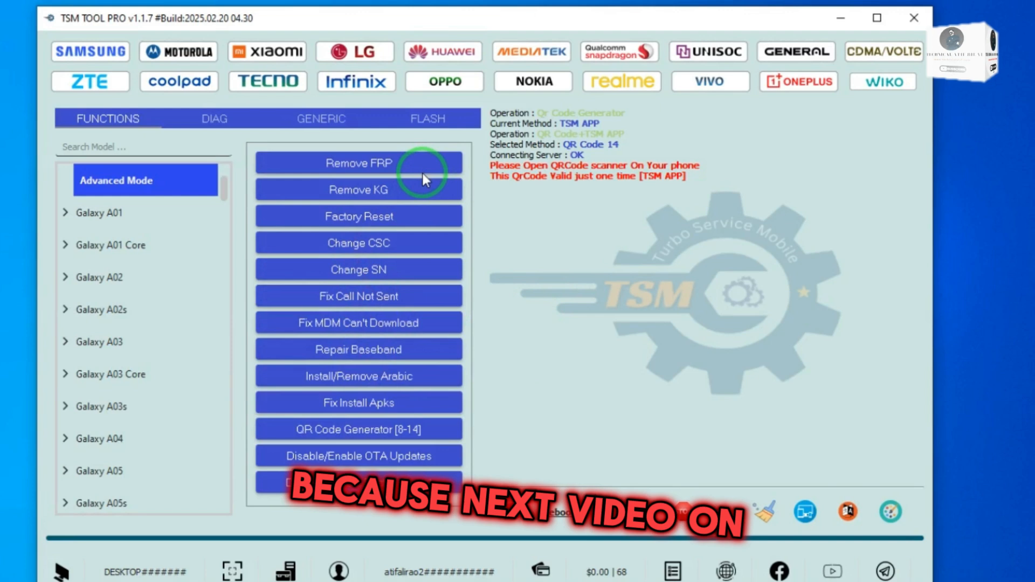
pyautogui.click(707, 52)
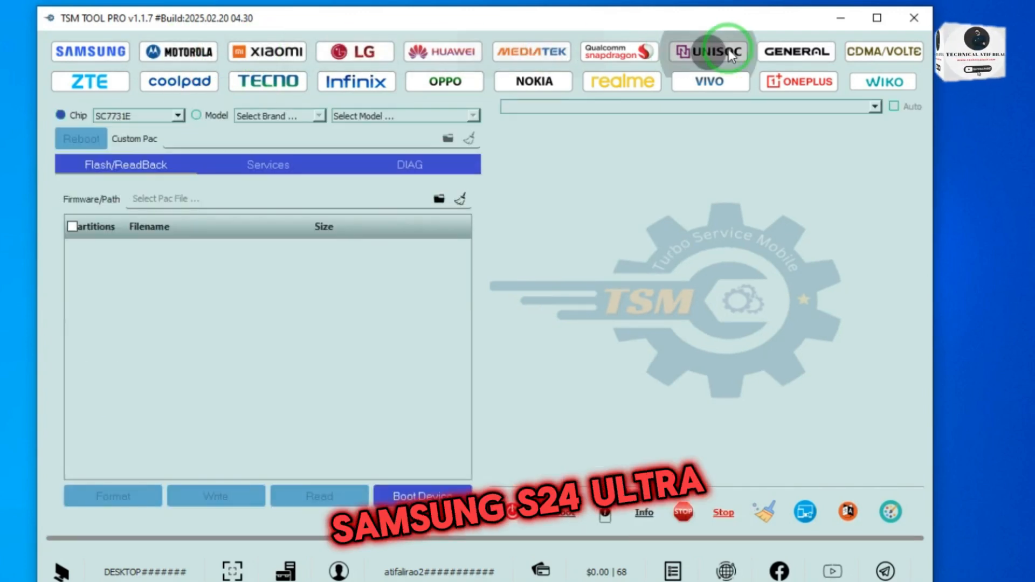
# Run OnePlus Repair IMEI in Advanced Mode, which ends as cancelled.
pyautogui.click(798, 81)
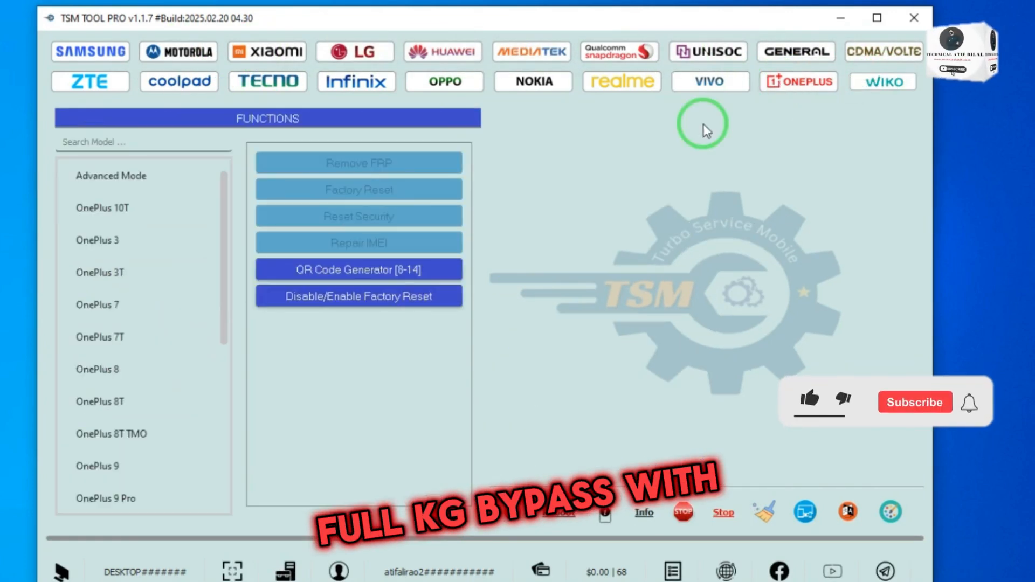
pyautogui.click(131, 175)
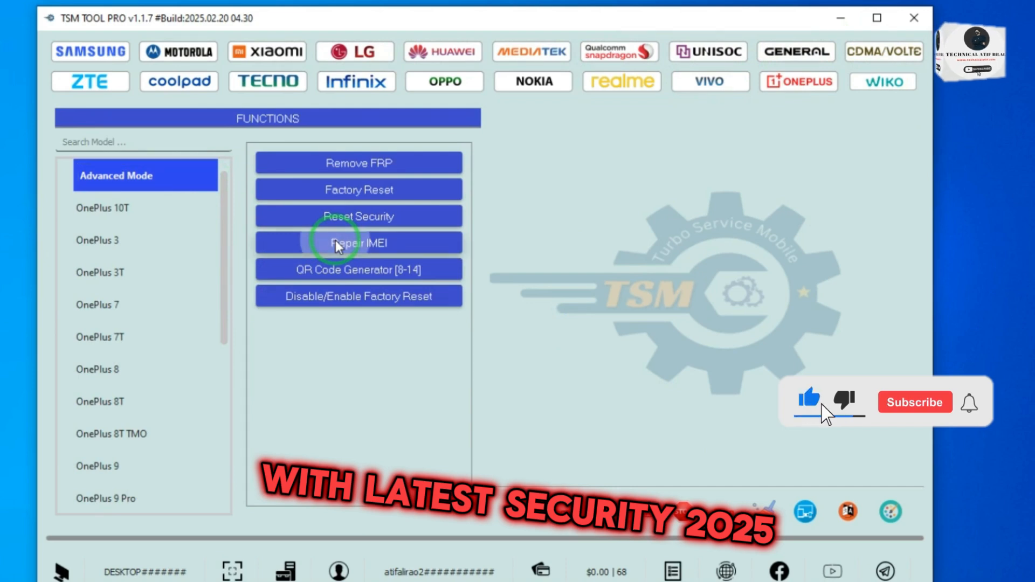
pyautogui.click(358, 243)
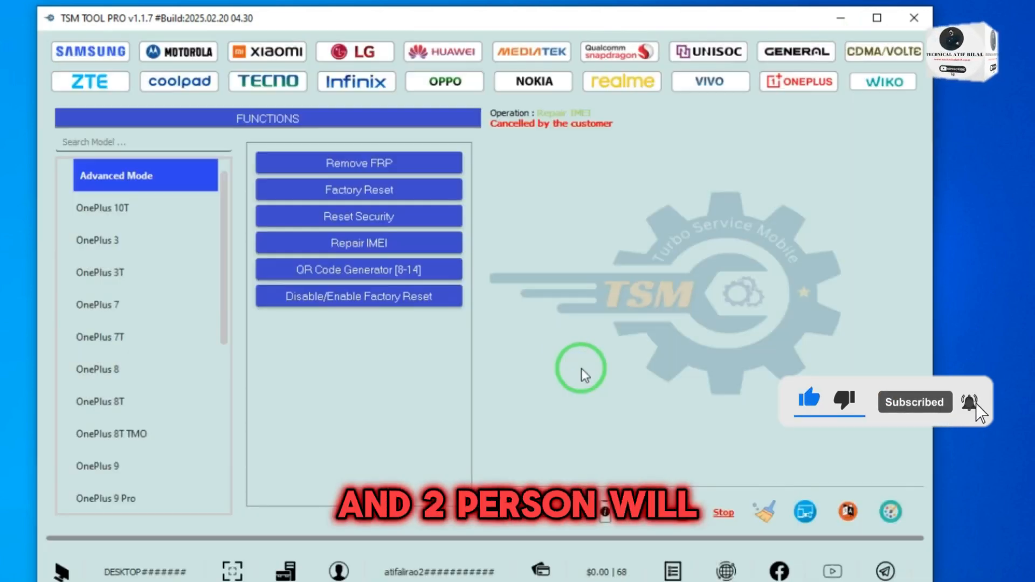
# Browse OnePlus models (8T, 3) and switch to the ZTE brand section.
pyautogui.click(132, 401)
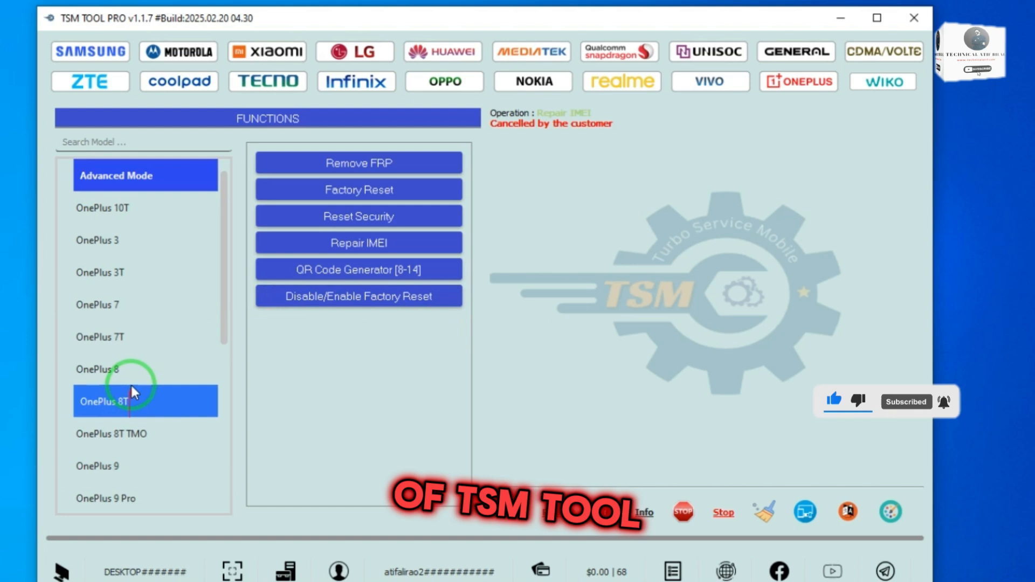
pyautogui.click(103, 208)
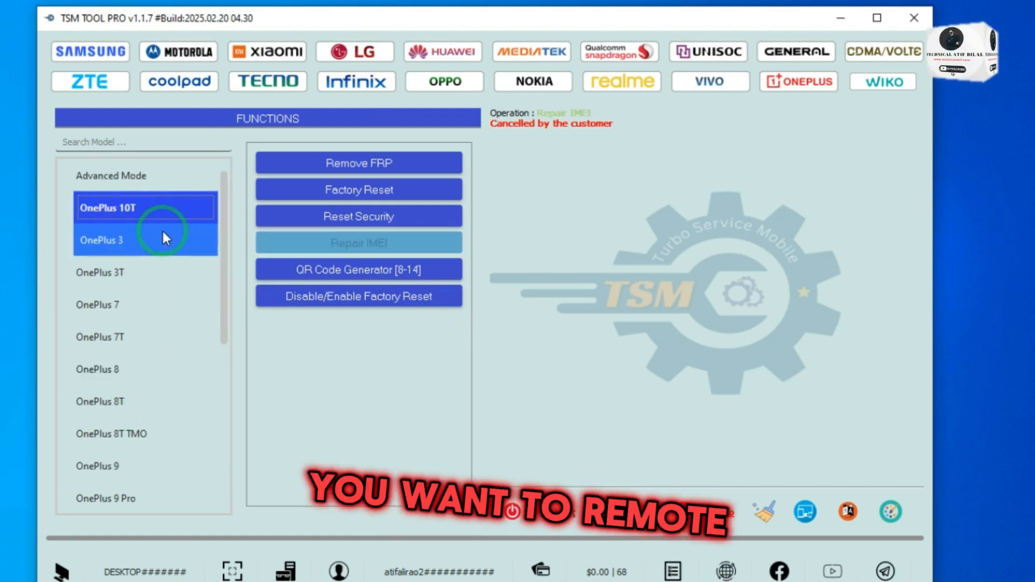
pyautogui.click(139, 401)
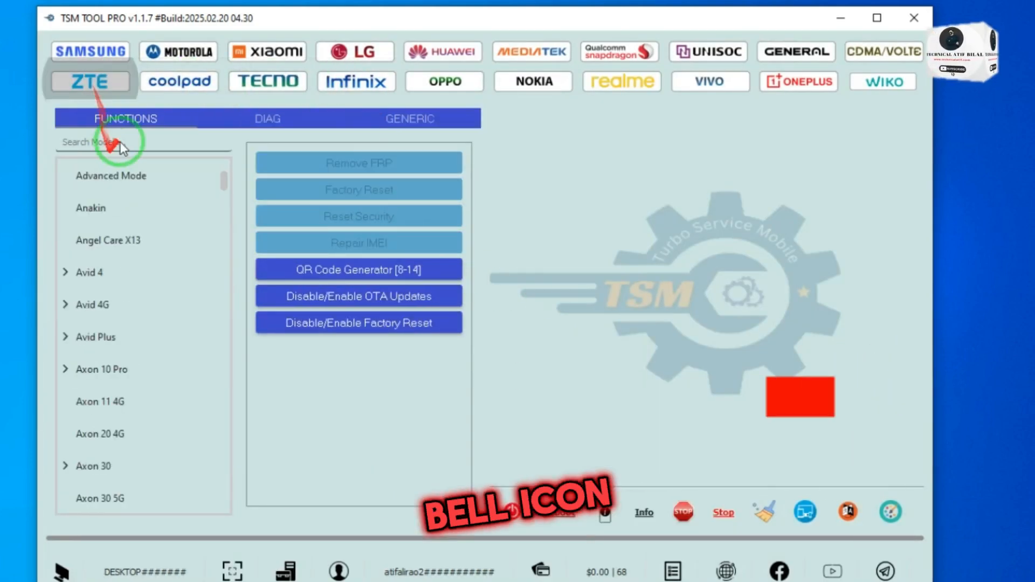
# Show the Samsung Galaxy functions in Advanced Mode (Change CSC, Fix Call Not Sent).
pyautogui.click(89, 51)
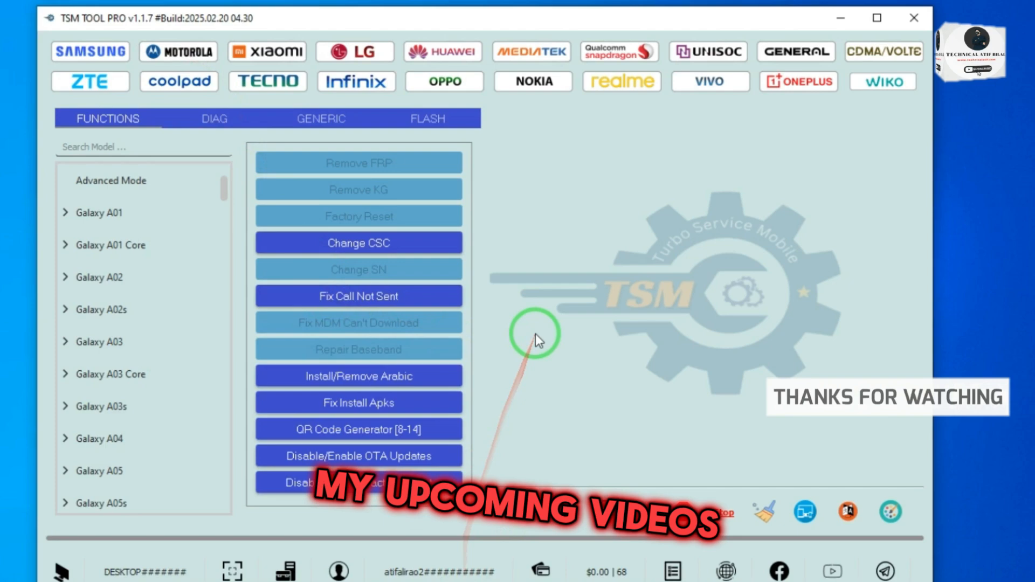
pyautogui.click(131, 180)
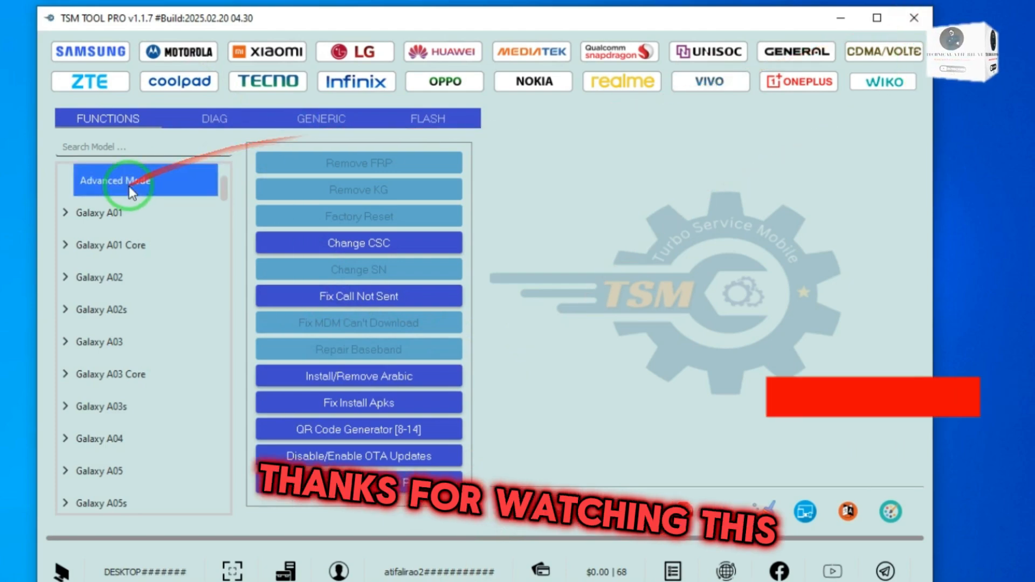